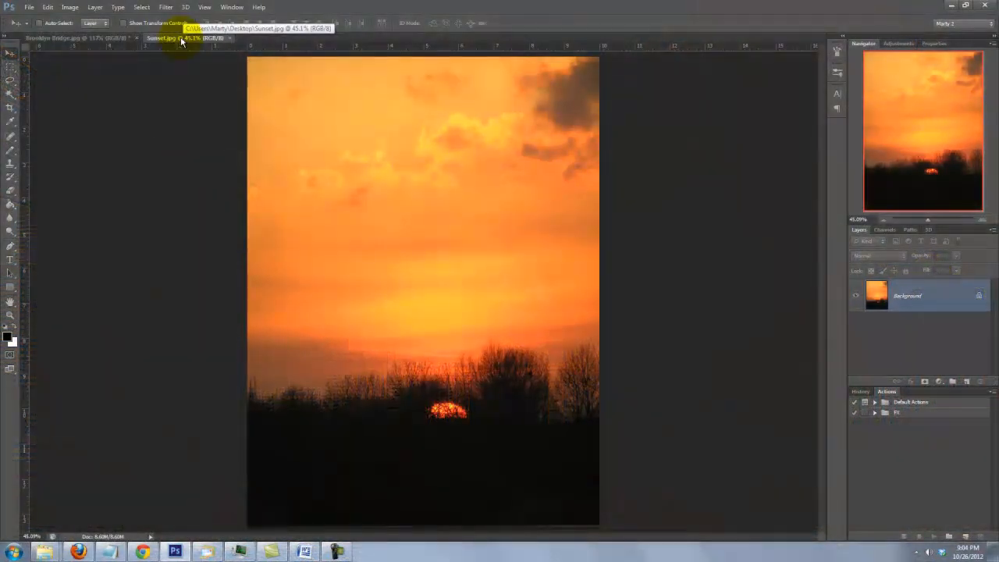
# Make Brooklyn Bridge.jpg the active document and reach the Image > Adjustments commands.
pyautogui.click(55, 38)
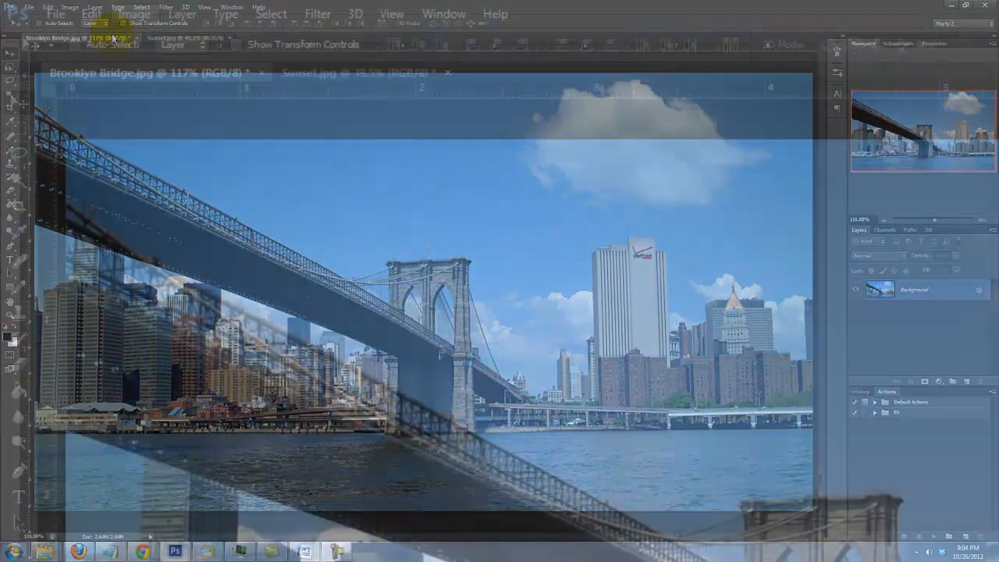
pyautogui.click(134, 12)
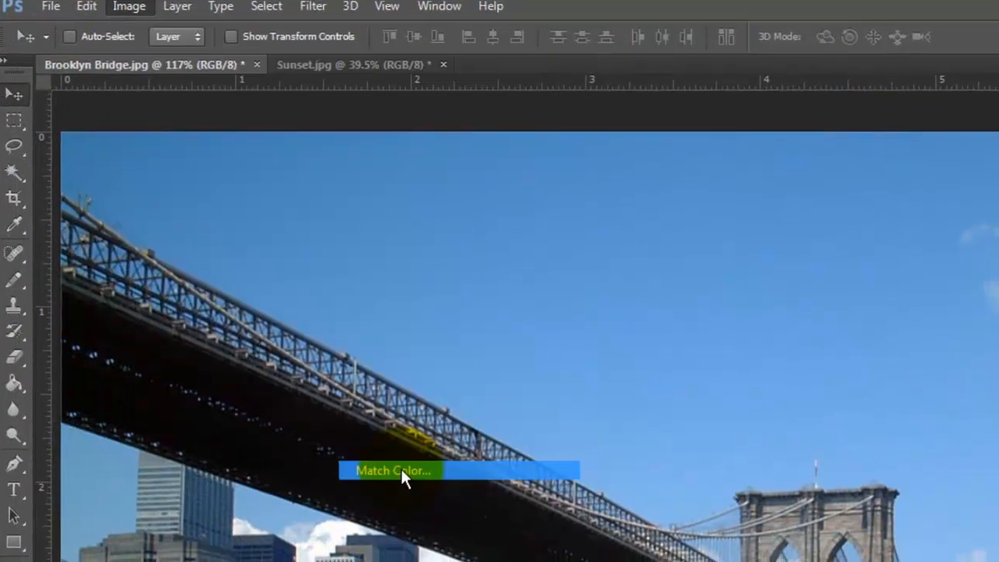
# Match Color the bridge photo using Sunset.jpg as source, tuning Luminance, and apply it.
pyautogui.click(393, 471)
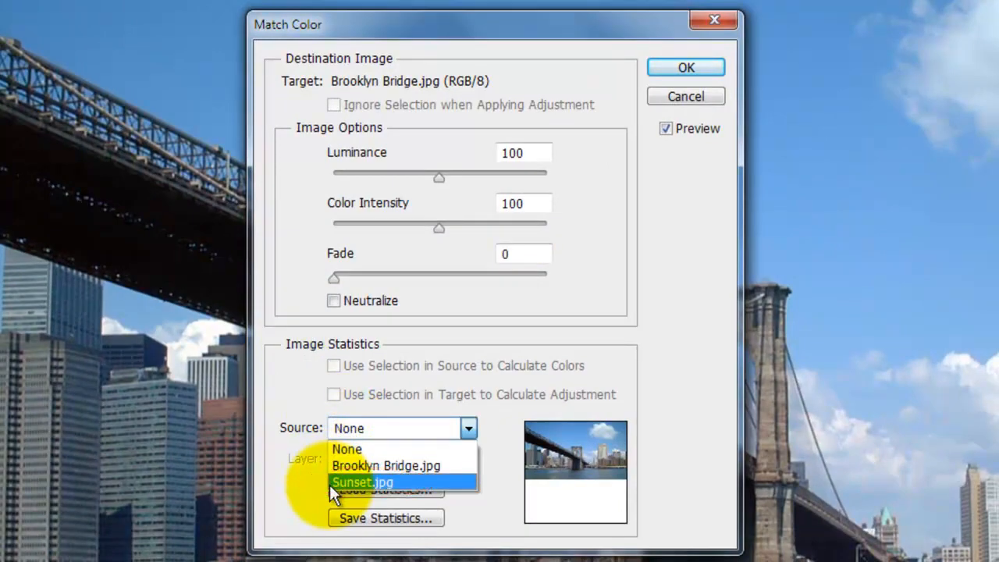
pyautogui.click(362, 481)
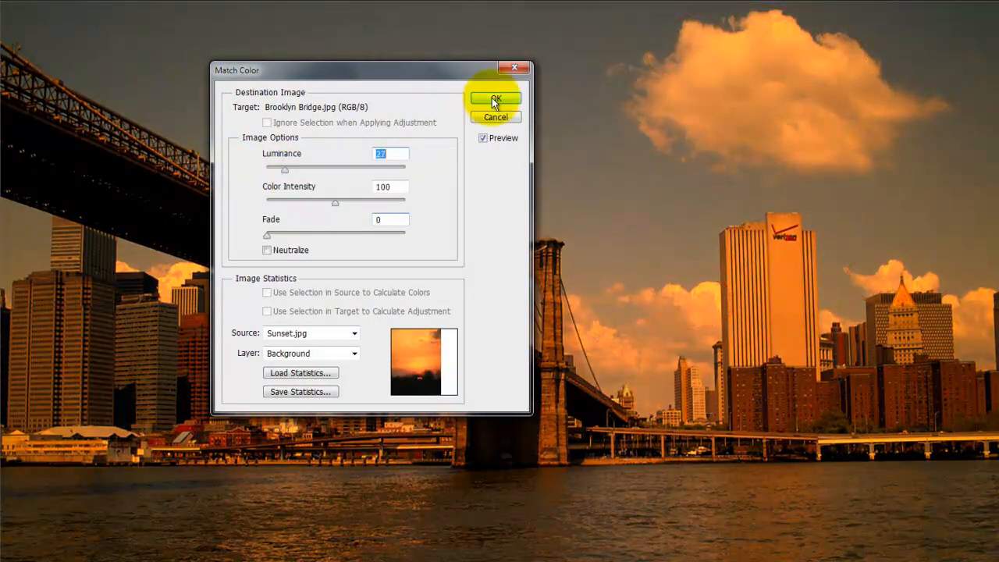
pyautogui.click(494, 99)
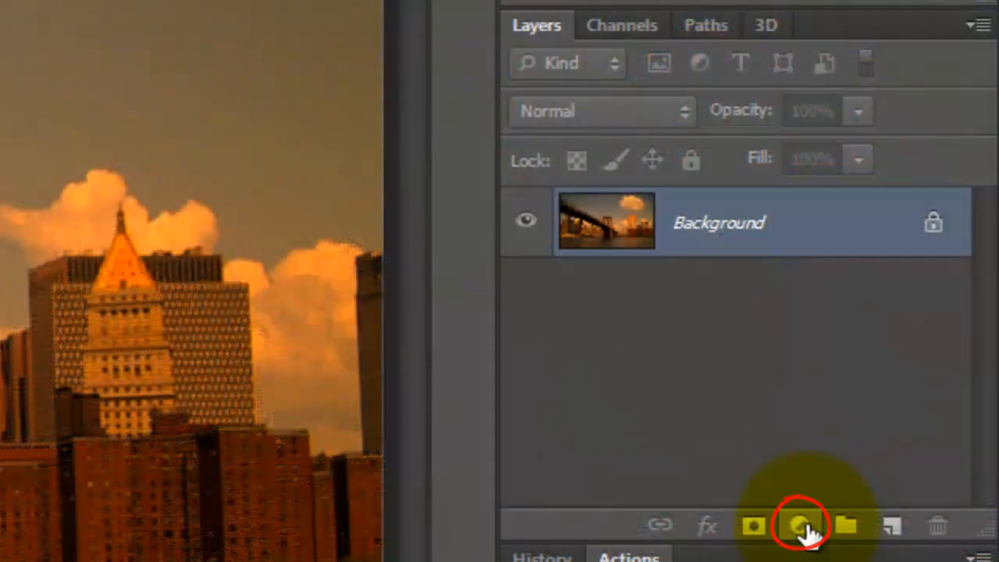
# Add a Brightness/Contrast adjustment layer (both values 0) from the Layers panel.
pyautogui.click(798, 524)
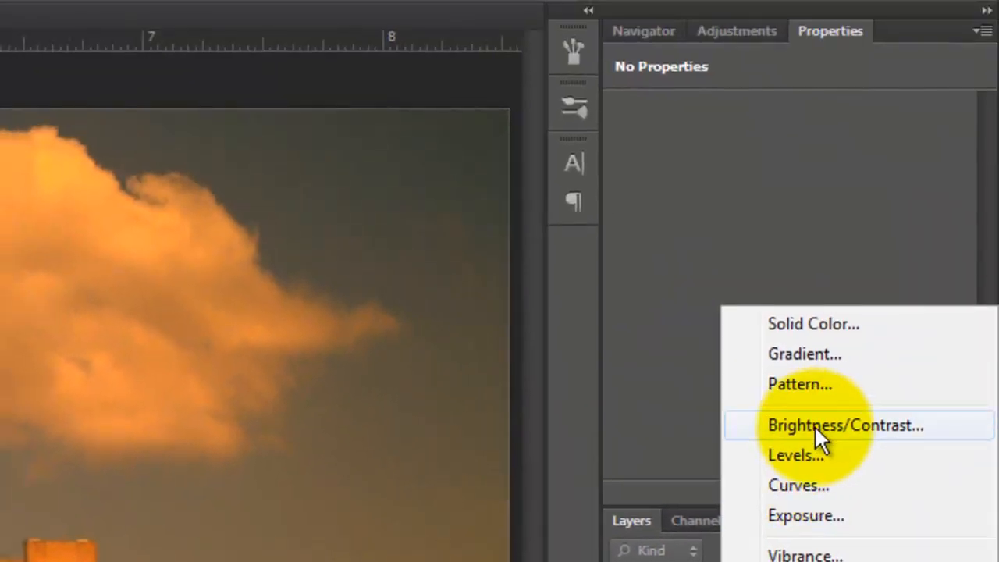
pyautogui.click(844, 424)
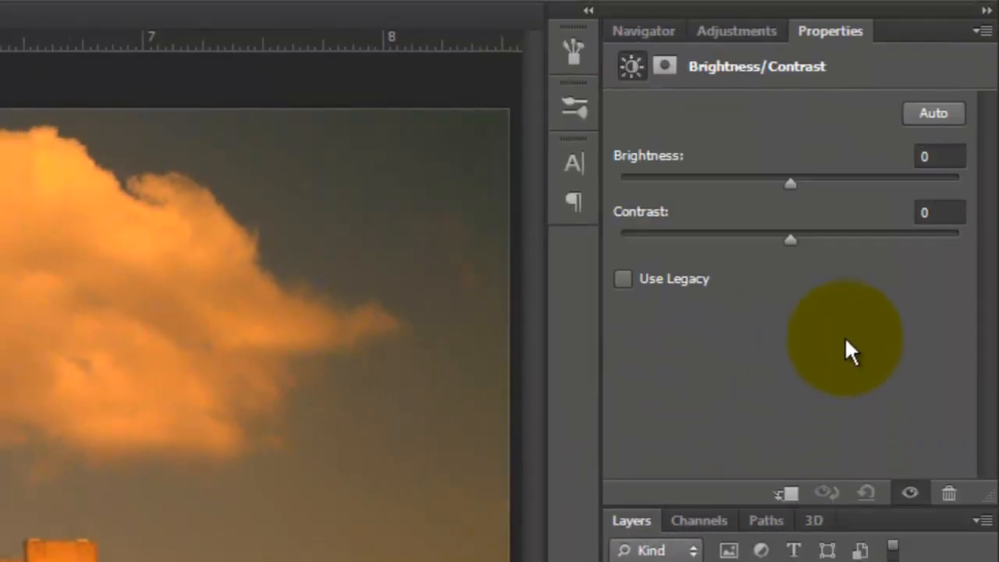